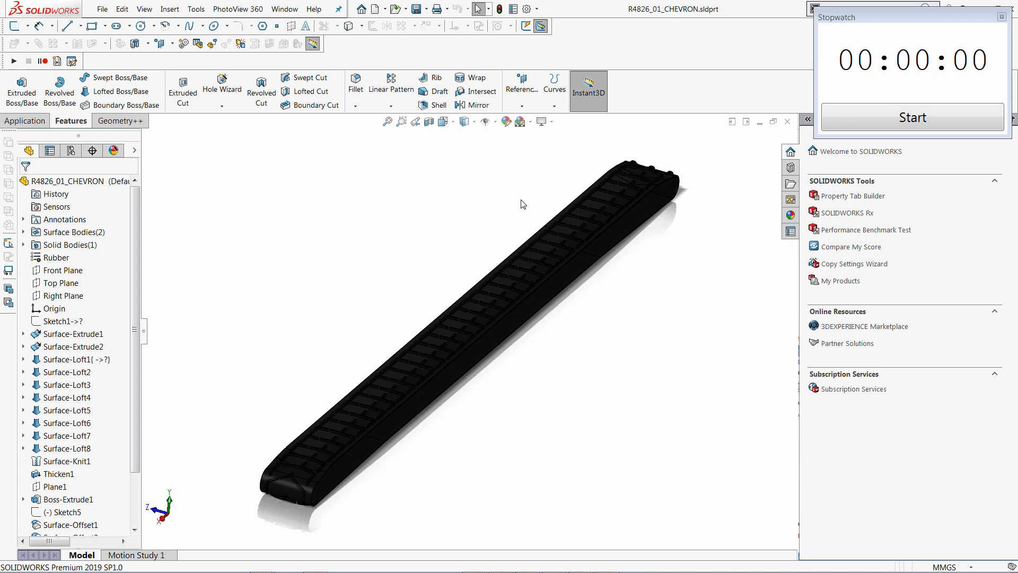
- Start the Stopwatch before making the first change to the conveyor belt part
left_click(911, 118)
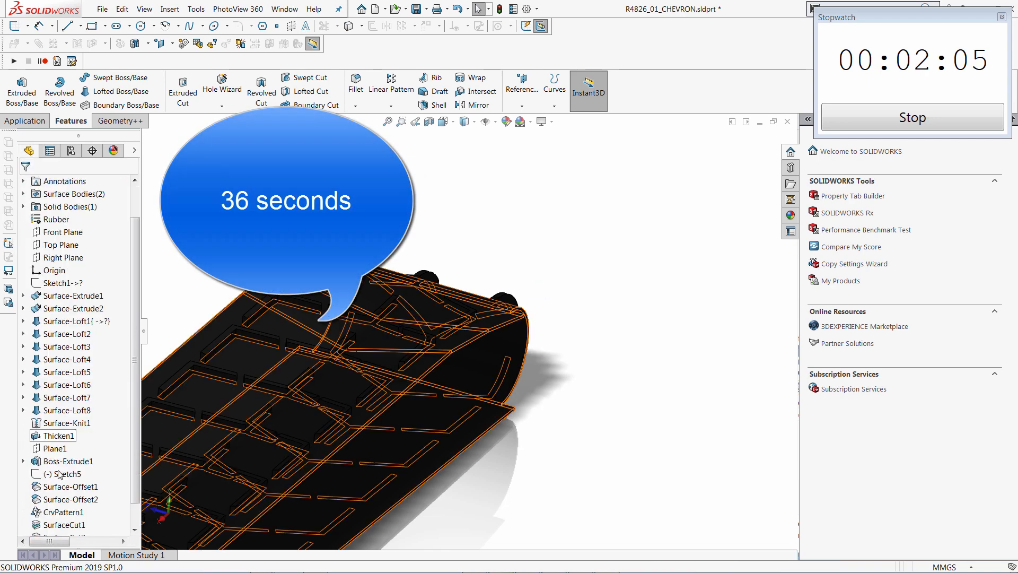
- Edit Boss-Extrude1 and shorten its Direction 1 depth from 200 mm to 150 mm
right_click(68, 460)
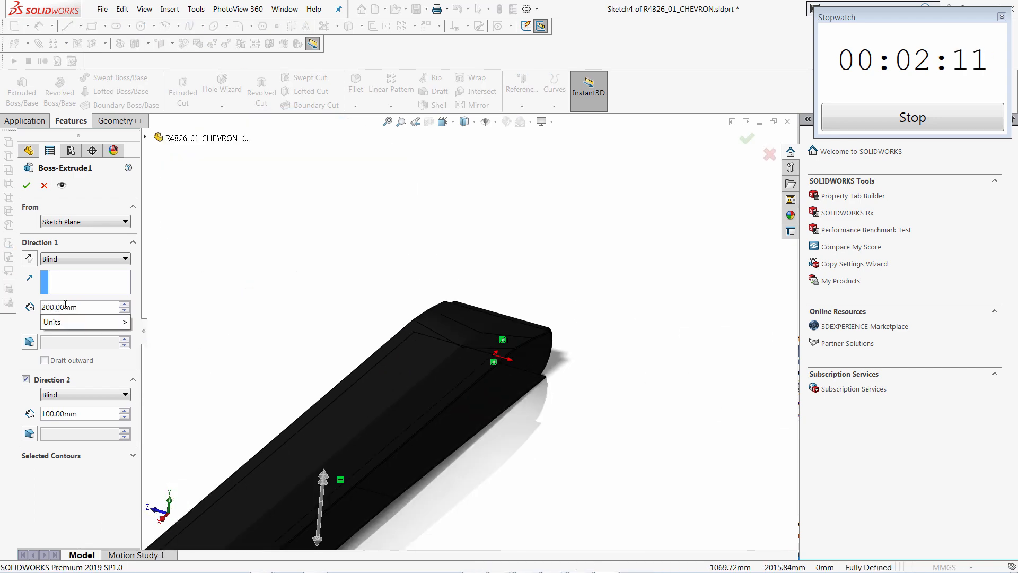
type("15.00mm")
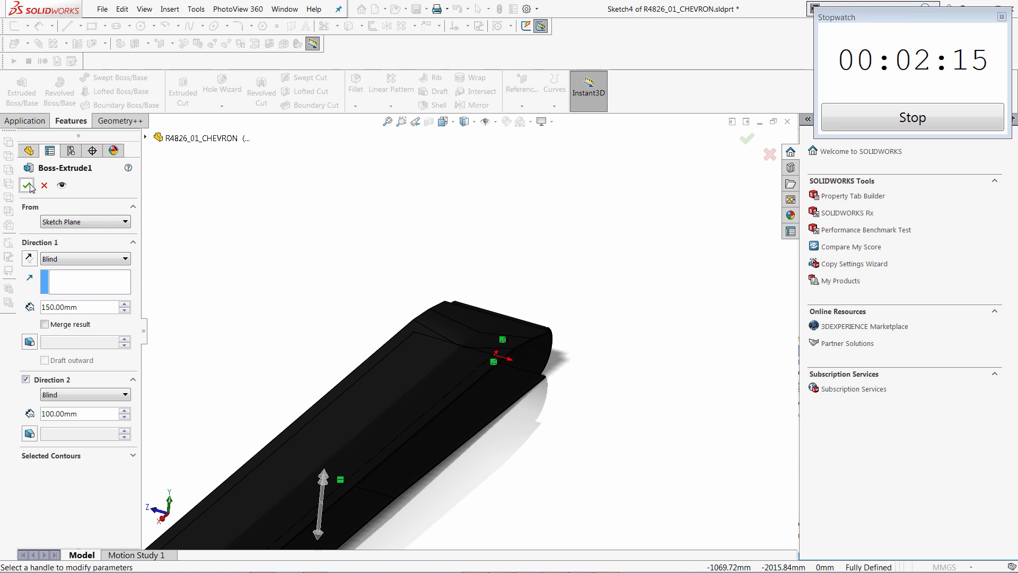
left_click(26, 185)
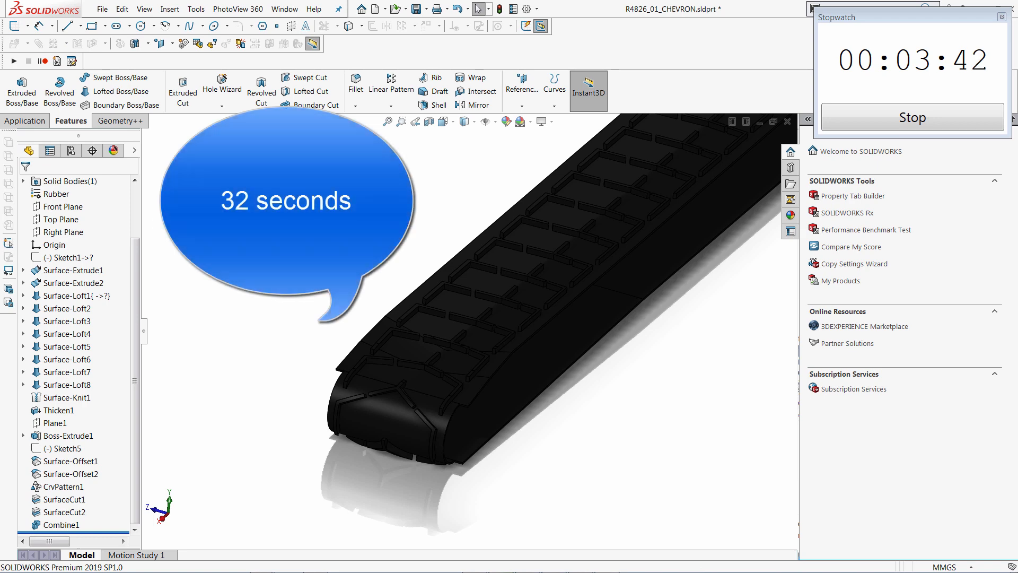
- After the 32-second rebuild finishes, select the Top Plane in the FeatureManager tree
left_click(63, 219)
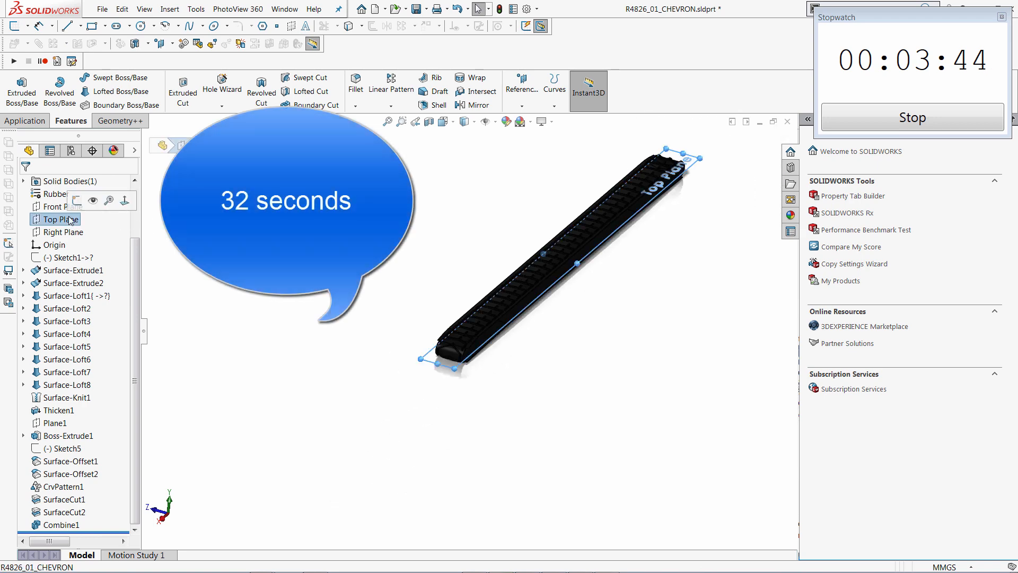
- Sketch on the Top Plane and add a 1000 mm mid-plane Cut-Extrude1 through the belt
right_click(57, 220)
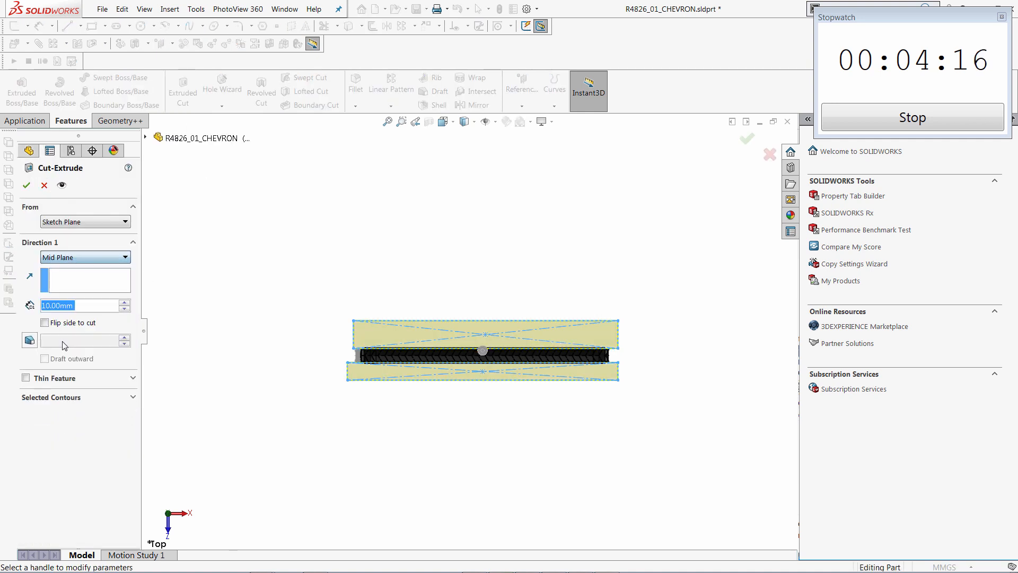
left_click(78, 305)
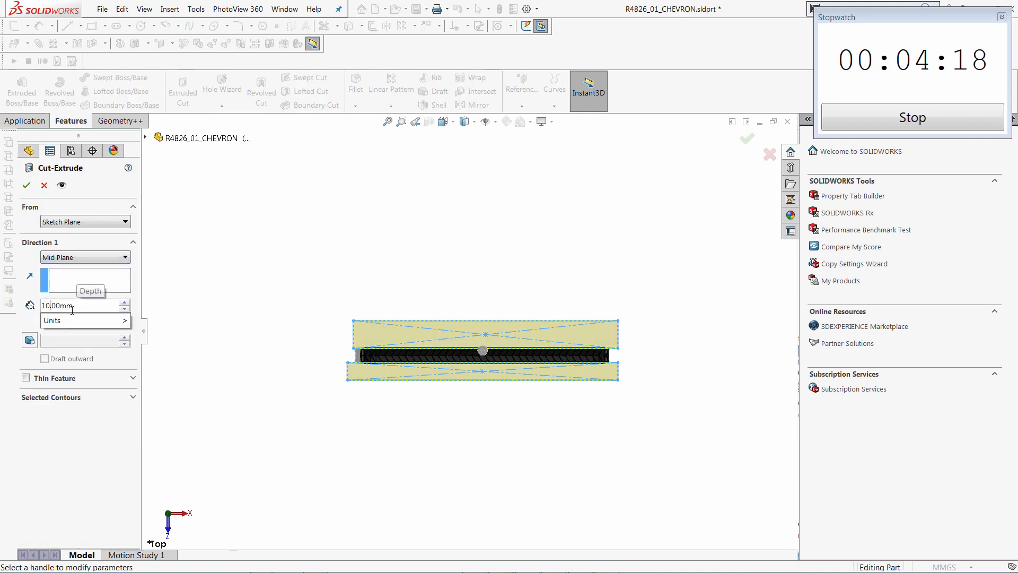
type("1000.00mm")
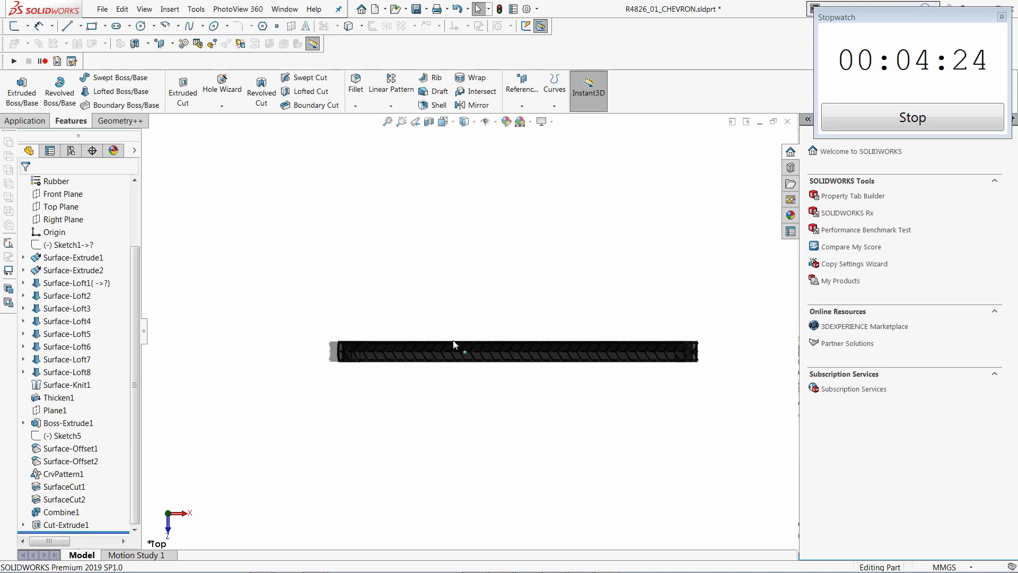
- Stop the Stopwatch, reload the original part and confirm the System Options dialog
left_click(911, 118)
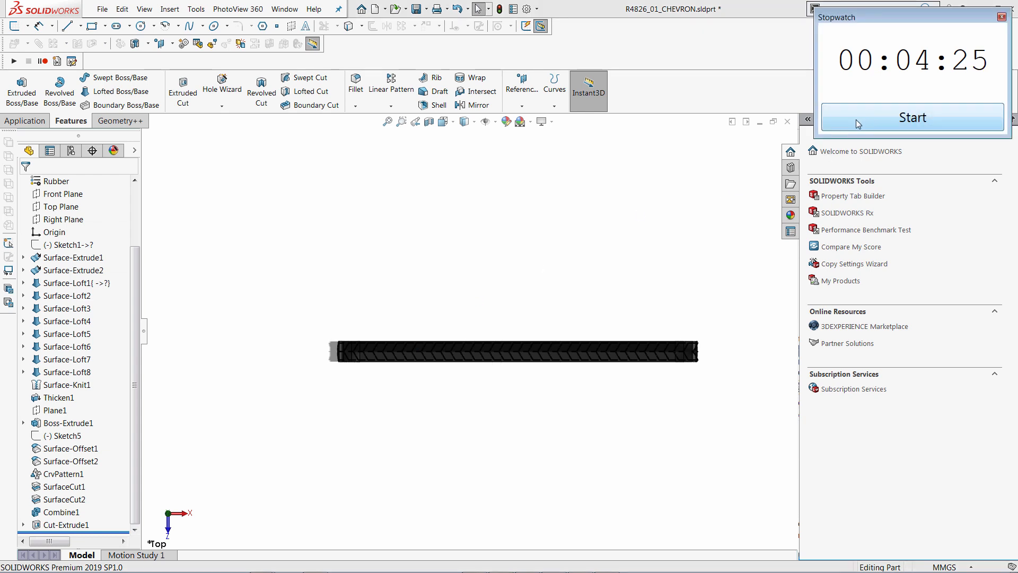
mouse_move(697, 258)
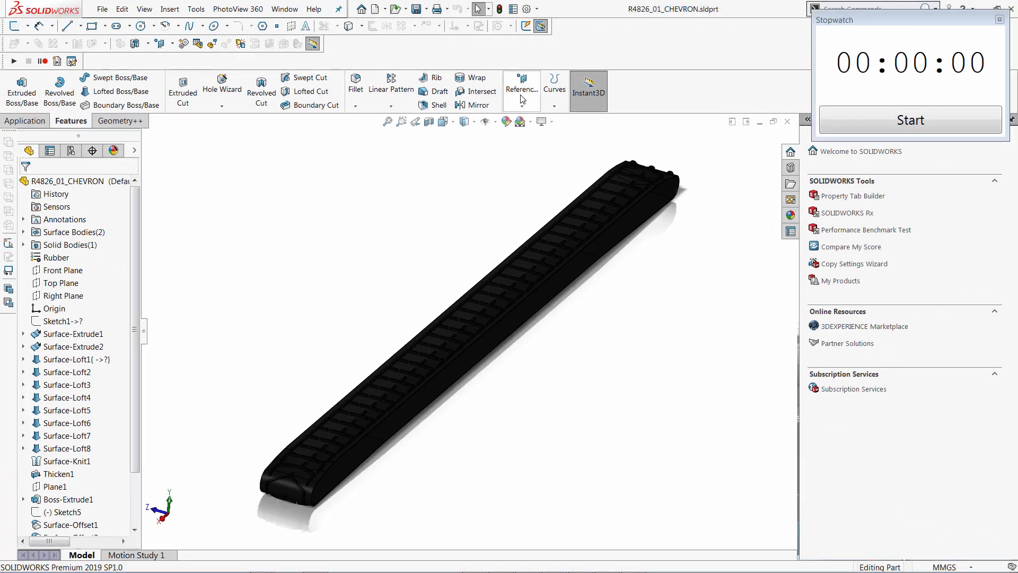
left_click(525, 8)
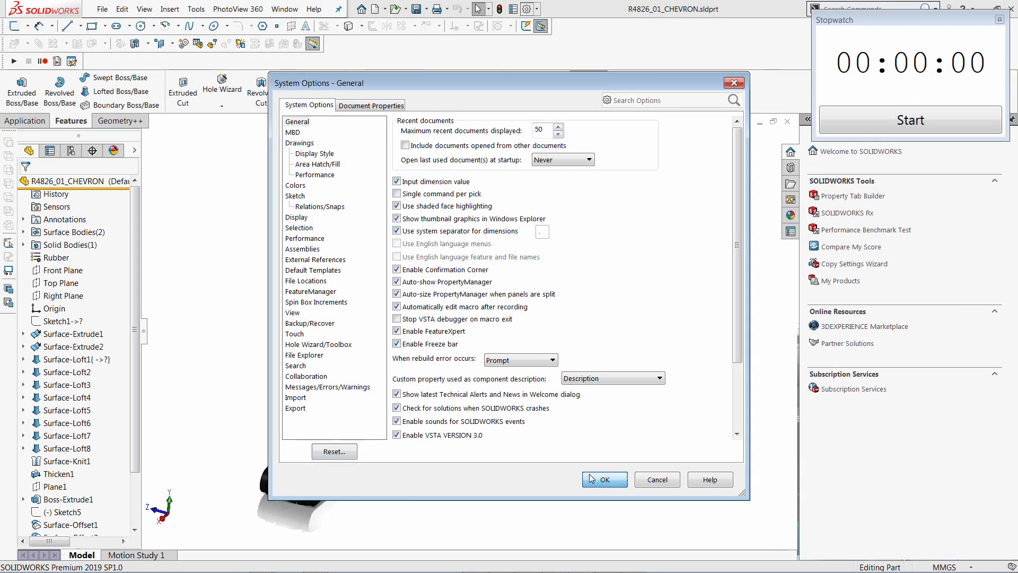
left_click(603, 480)
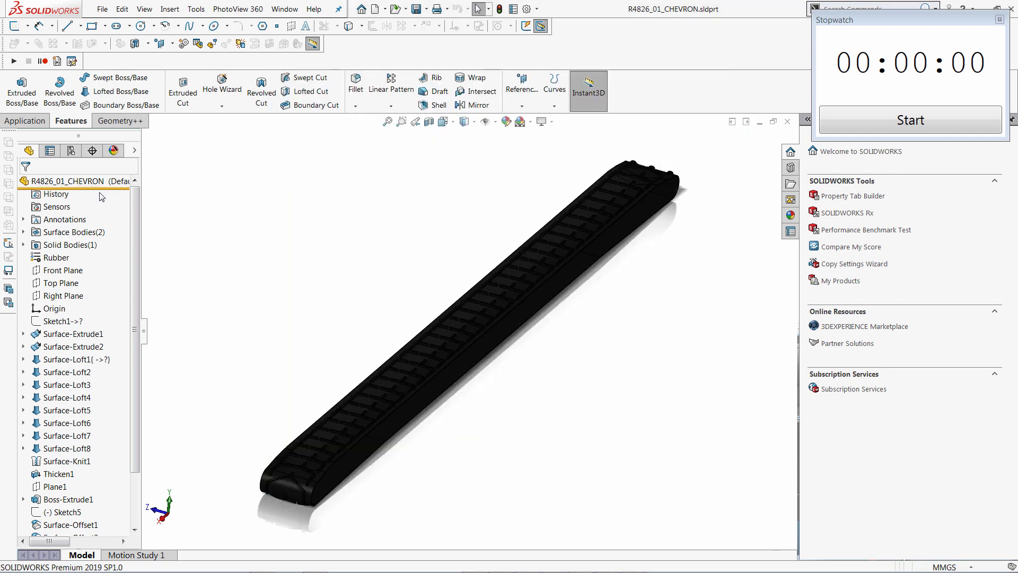
- Zoom in on the Thicken1 tread face, then show the Geometry++ CommandManager commands
scroll("down", 3)
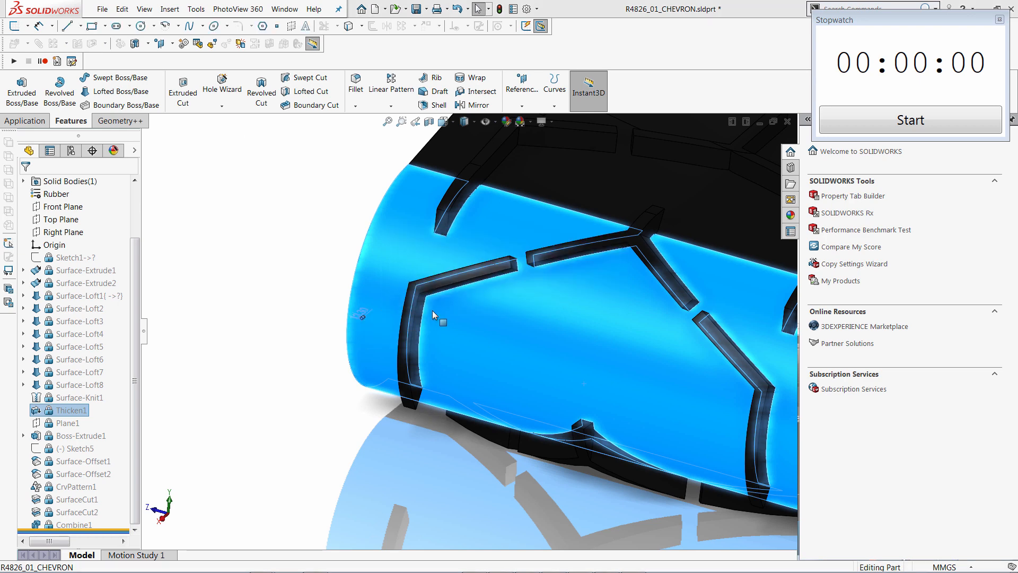
right_click(65, 410)
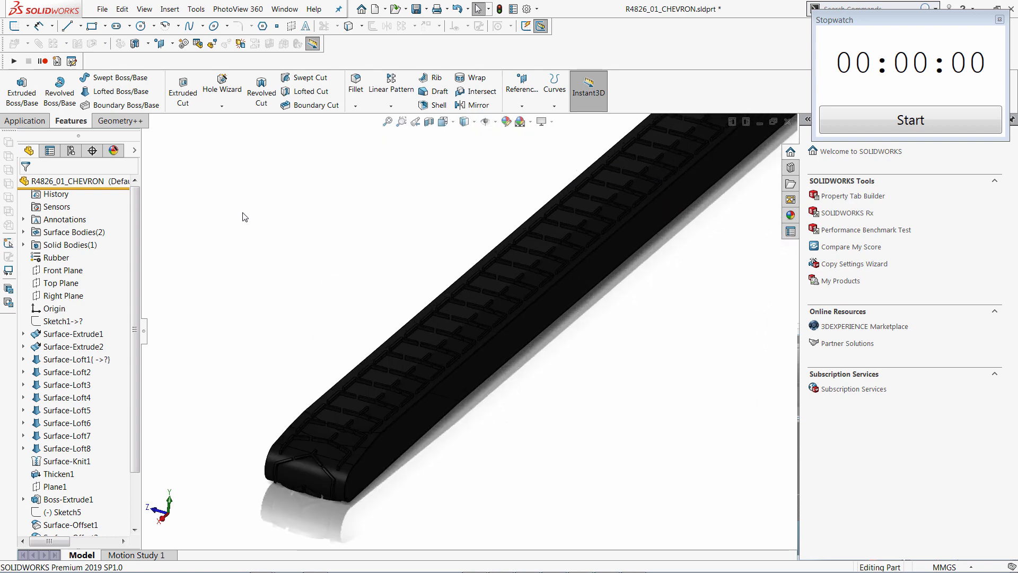
left_click(118, 121)
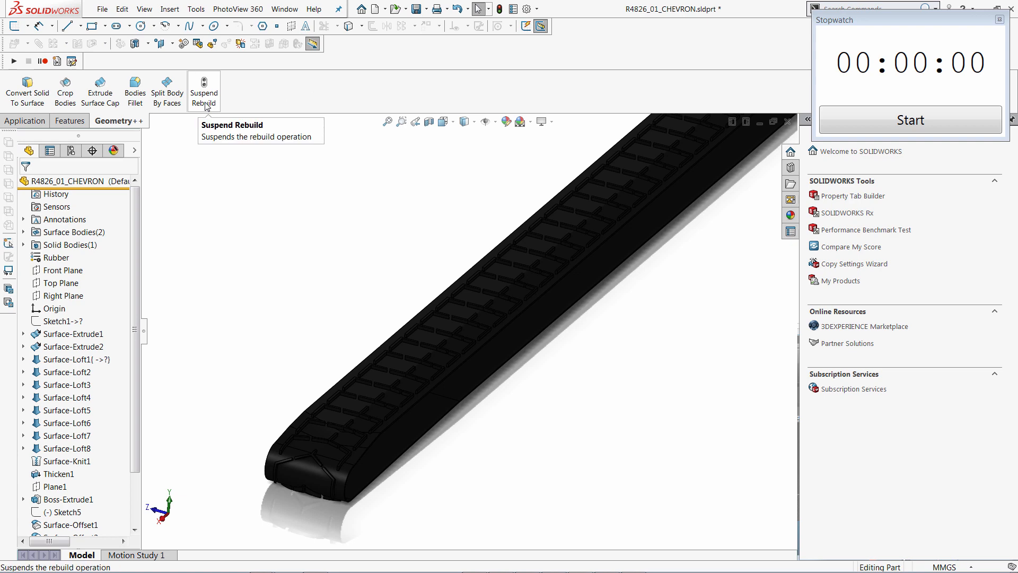
mouse_move(239, 219)
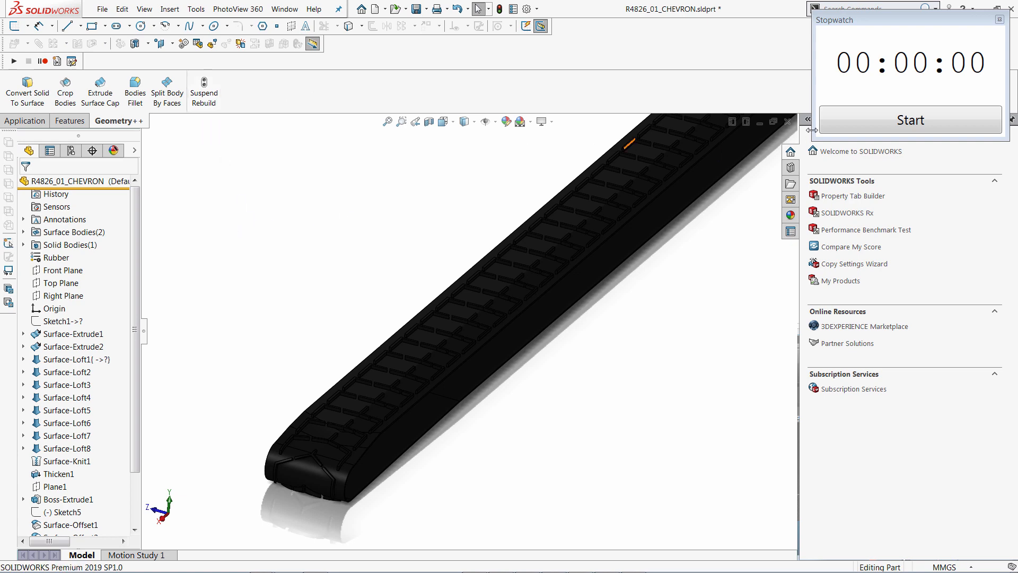
- Suspend Rebuild, start timing, and bring Boss-Extrude1 up for editing at 200 mm depth
left_click(909, 119)
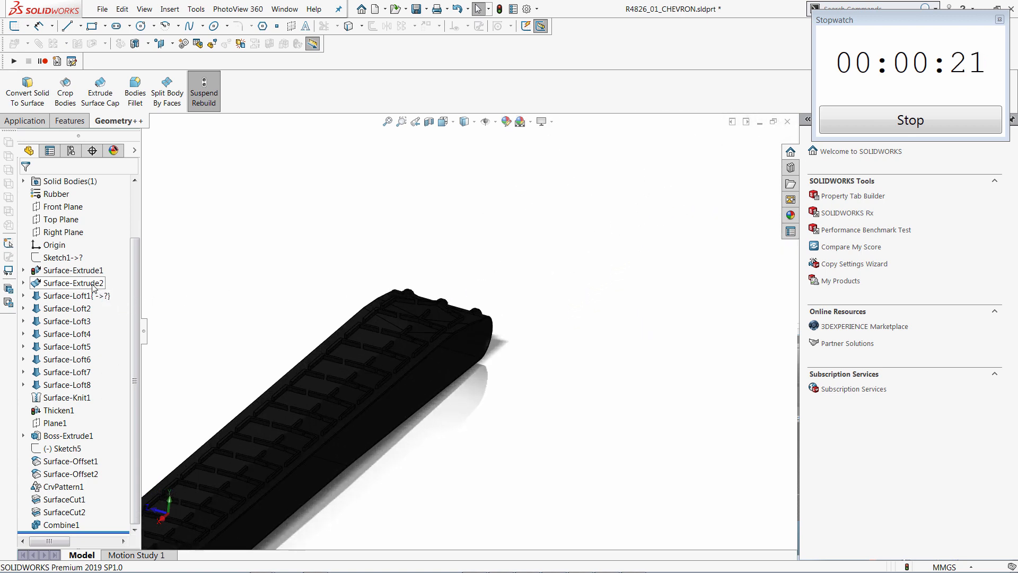
left_click(72, 283)
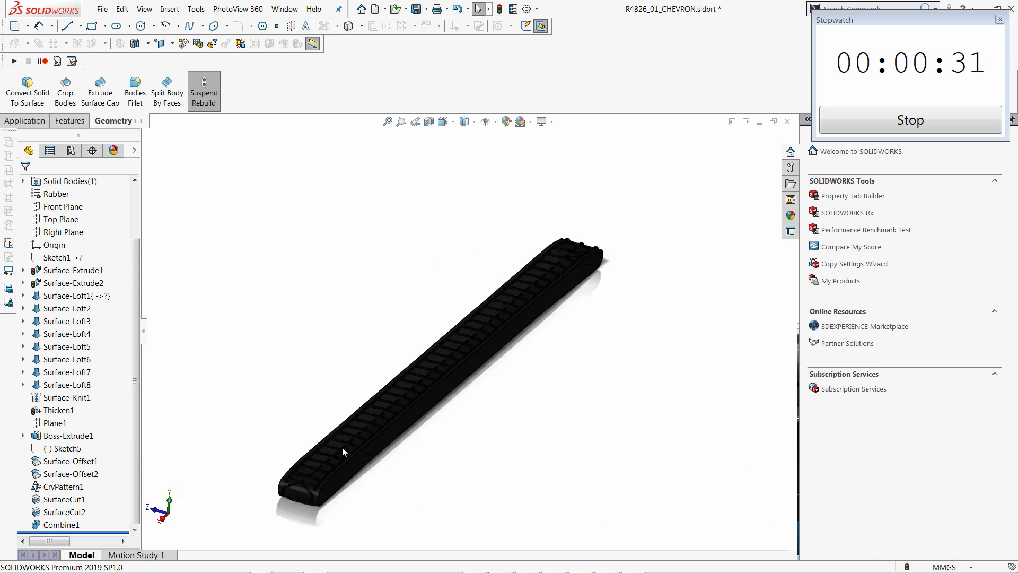
left_click(69, 435)
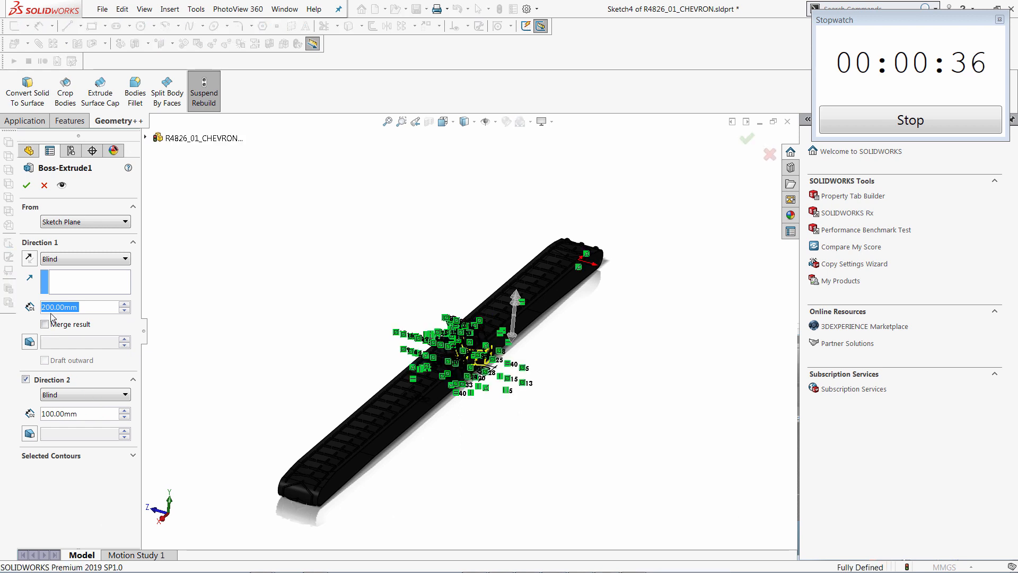
- Change the Boss-Extrude1 Direction 1 depth in the PropertyManager while rebuilds stay suspended
left_click(84, 322)
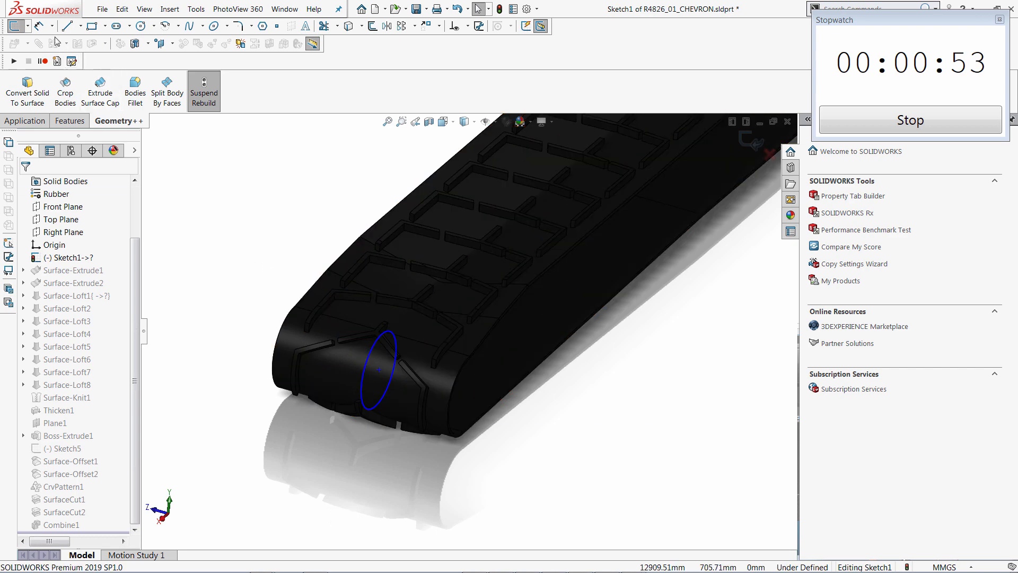
- Turn Suspend Rebuild off so the belt rebuilds with the edited extrusion in 32 seconds
left_click(370, 390)
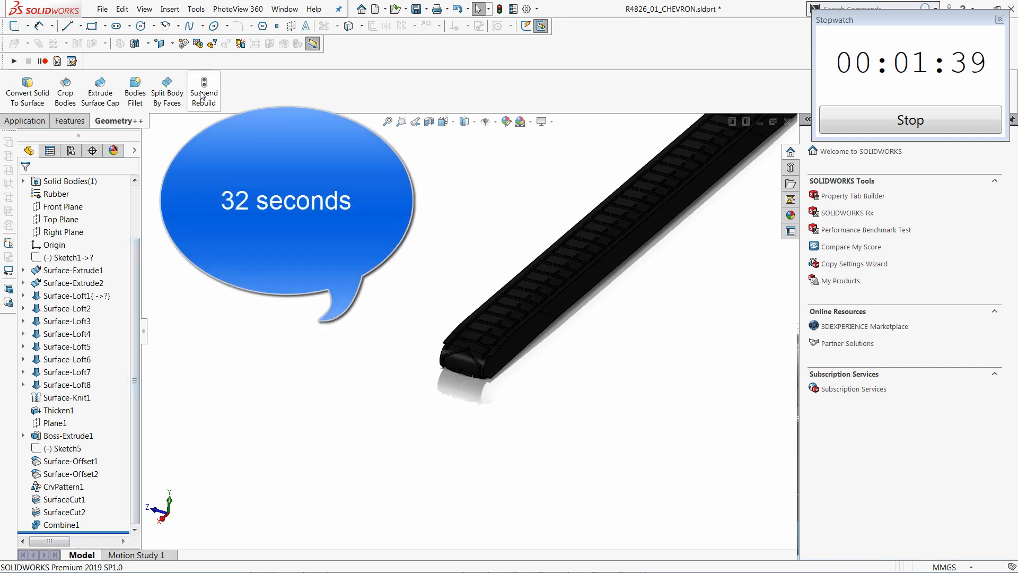
- Suspend rebuilding again and sketch two corner rectangles flanking the belt on the Top Plane
left_click(63, 219)
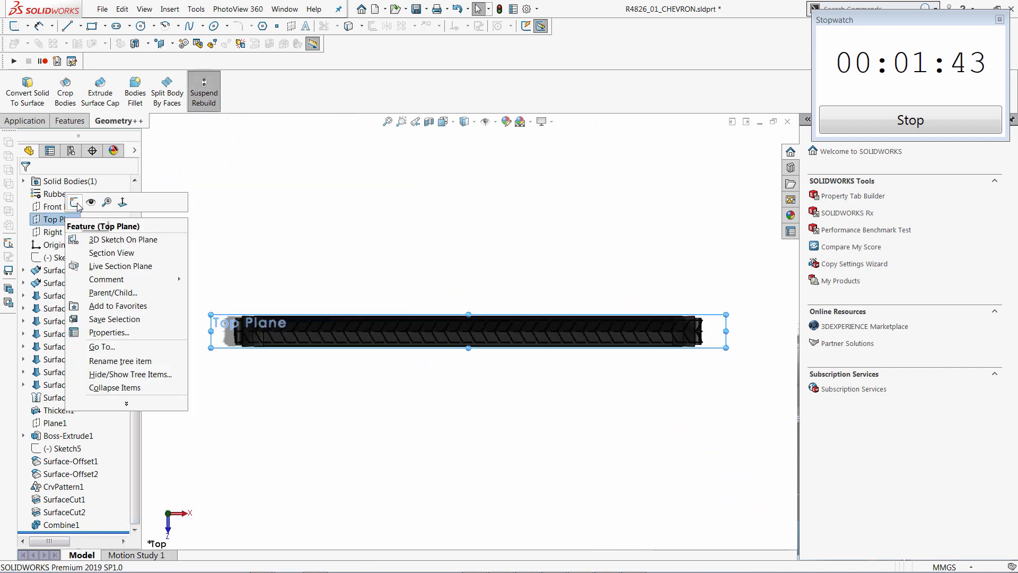
left_click(123, 239)
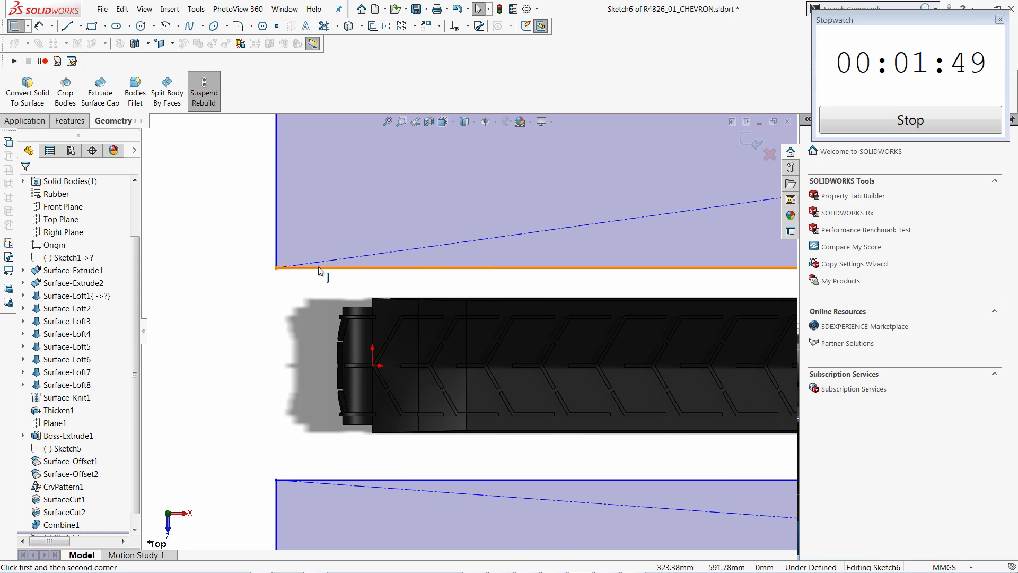
left_click(520, 267)
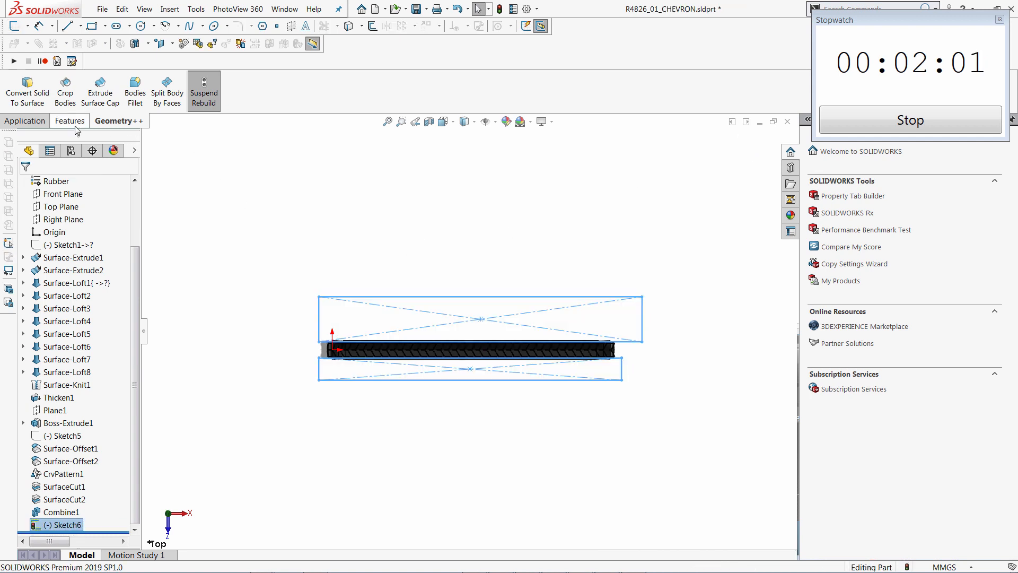
- Create Cut-Extrude1 as a 1000 mm mid-plane extruded cut from Sketch6, stopping the stopwatch at 2:18
left_click(183, 89)
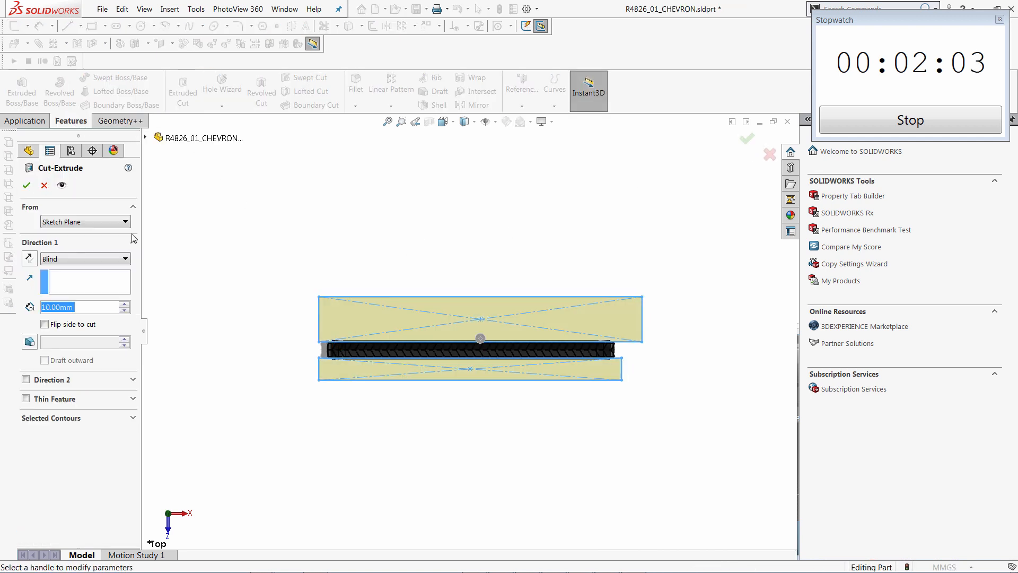
left_click(84, 258)
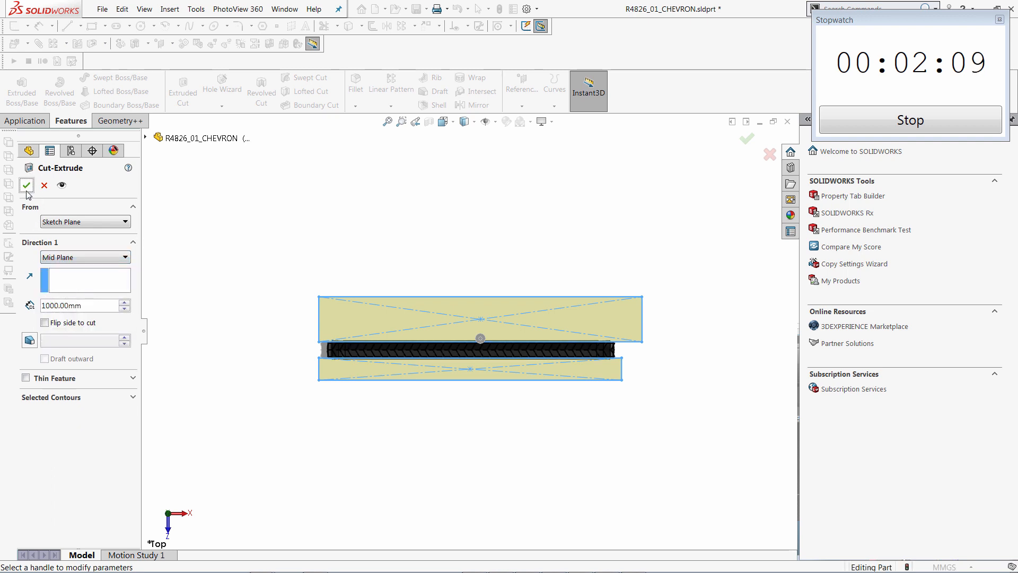
left_click(26, 185)
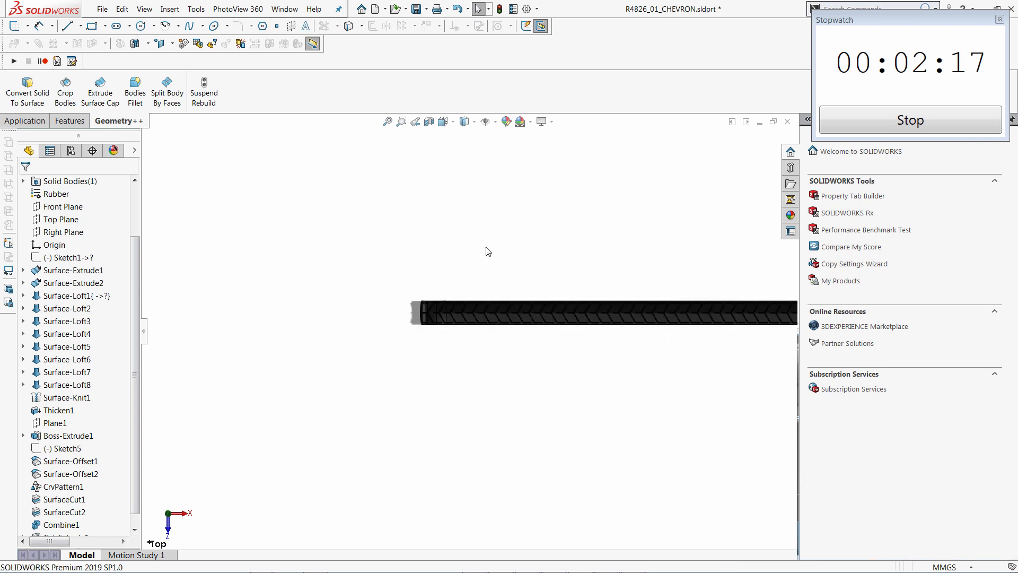
left_click(910, 121)
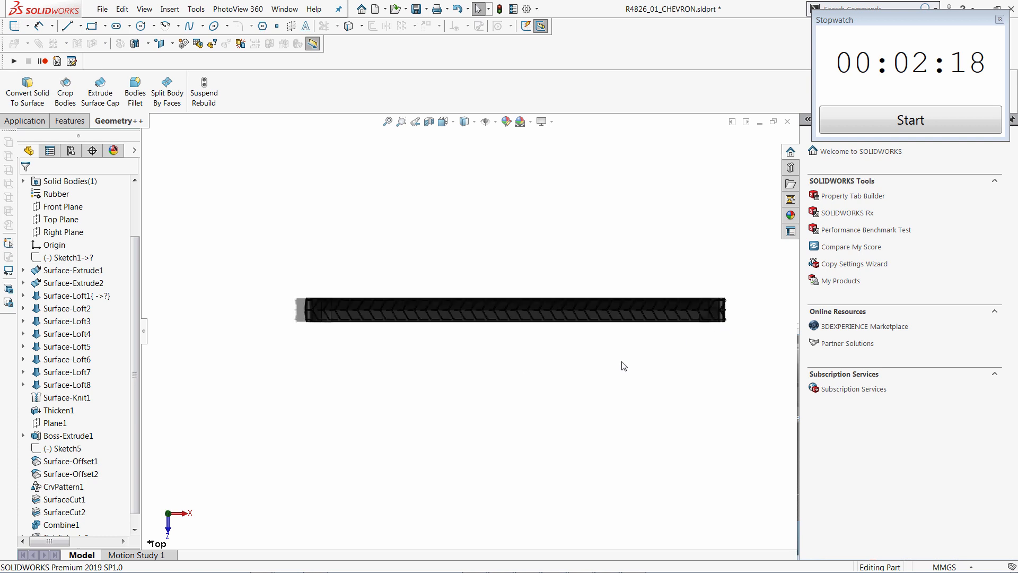
scroll("down", 3)
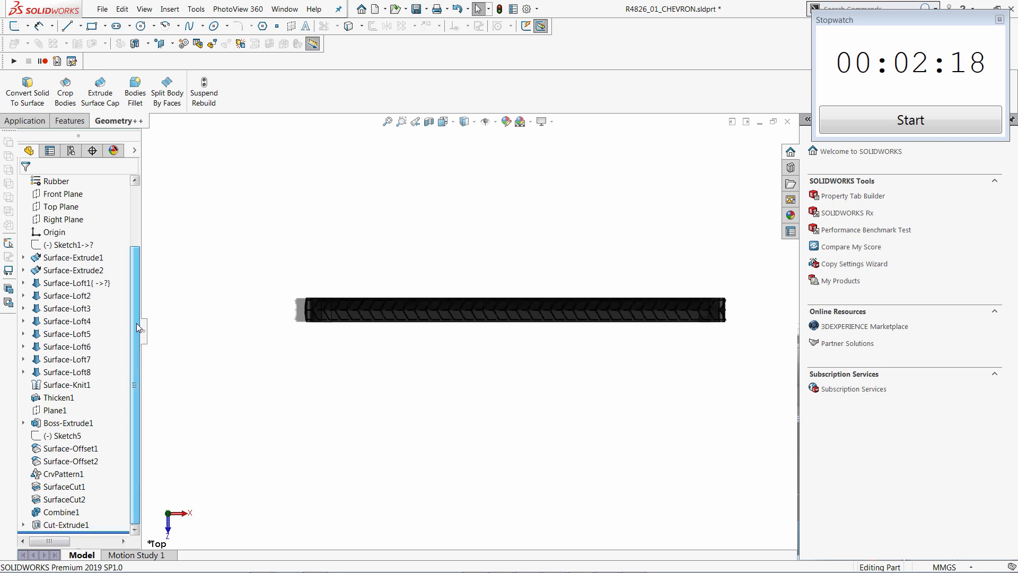